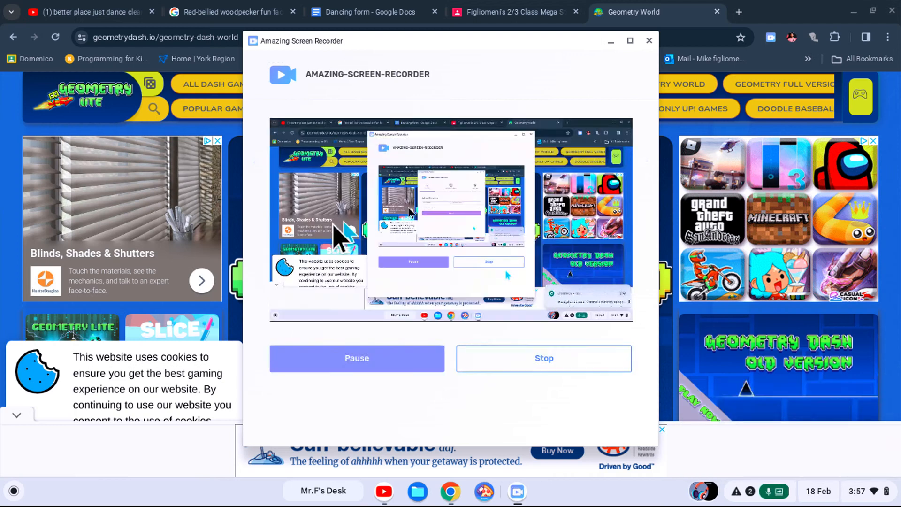
{"action": "mouse_move", "coordinate": [224, 172]}
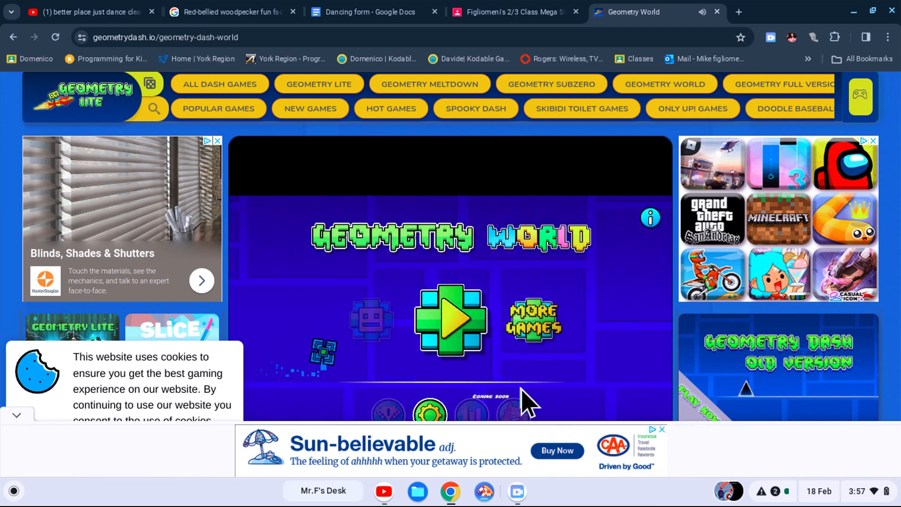
{"action": "mouse_move", "coordinate": [637, 287]}
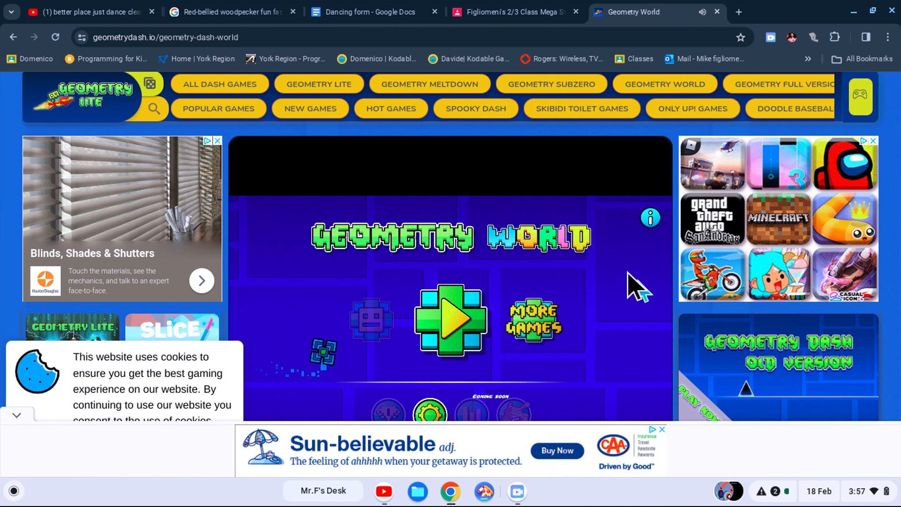
- Scroll down and leave the Geometry World title screen for the Payload level select
{"action": "scroll", "scroll_direction": "down", "scroll_amount": 3}
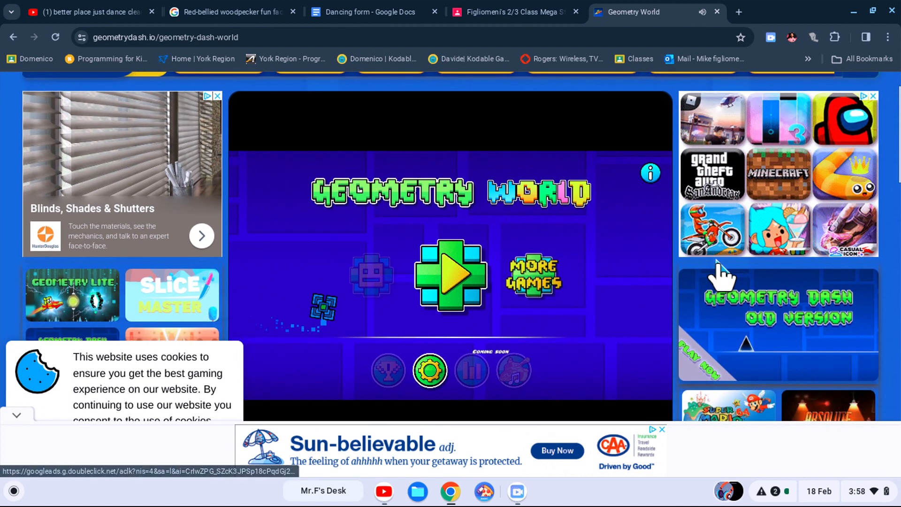
{"action": "mouse_move", "coordinate": [325, 330]}
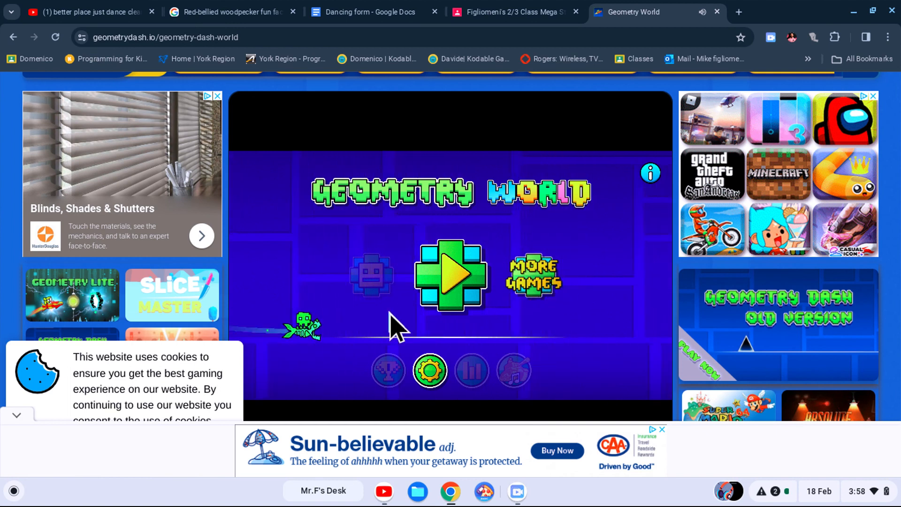
{"action": "left_click", "coordinate": [450, 277]}
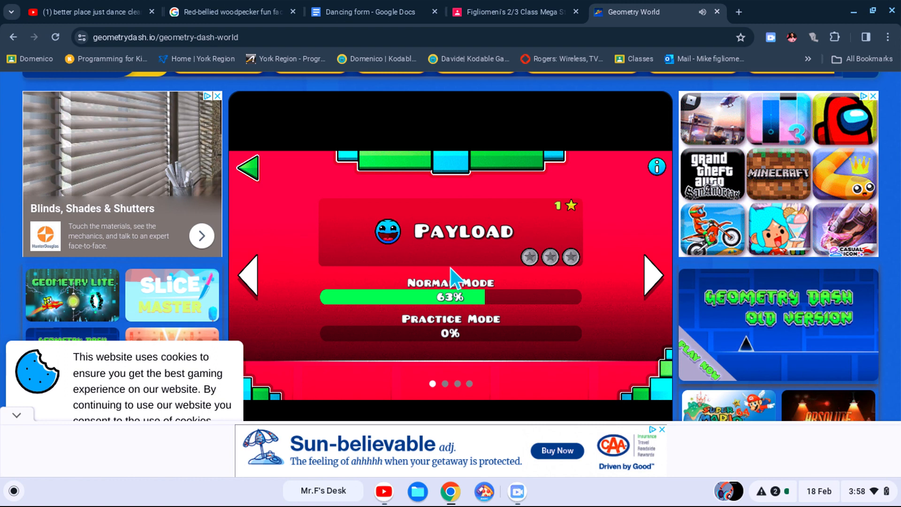
{"action": "mouse_move", "coordinate": [454, 273]}
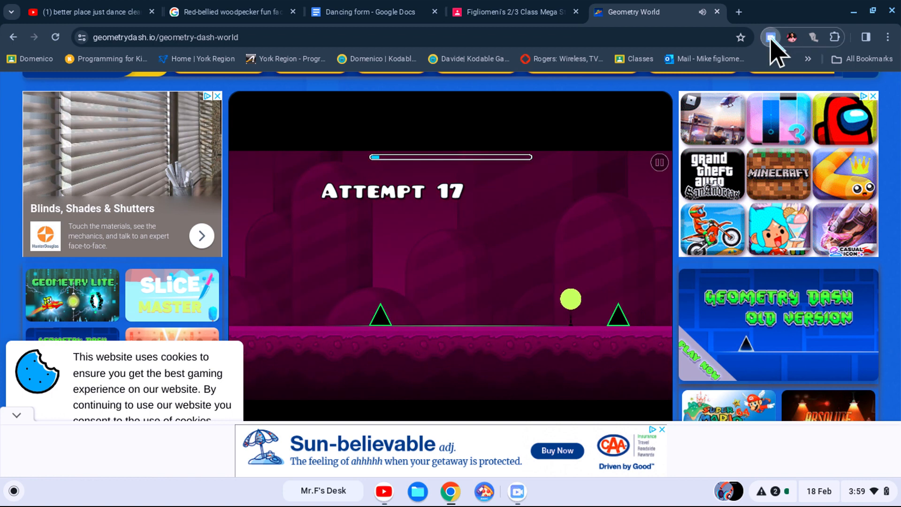
- After Payload reaches attempt 17, reopen the Amazing Screen Recorder window from the toolbar
{"action": "left_click", "coordinate": [771, 36]}
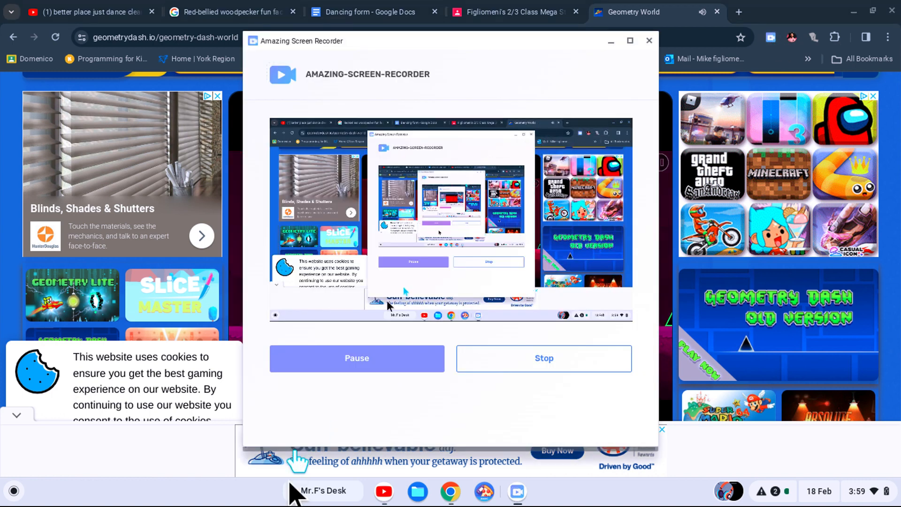
{"action": "mouse_move", "coordinate": [546, 402]}
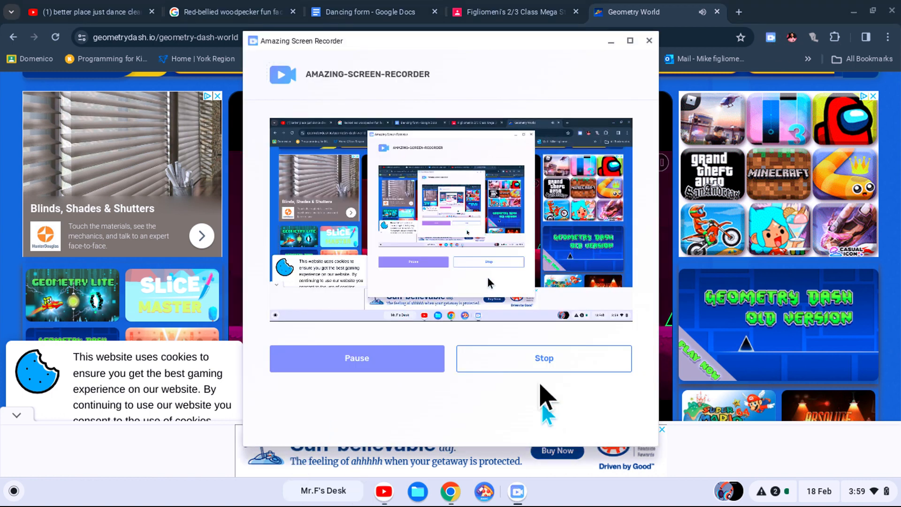